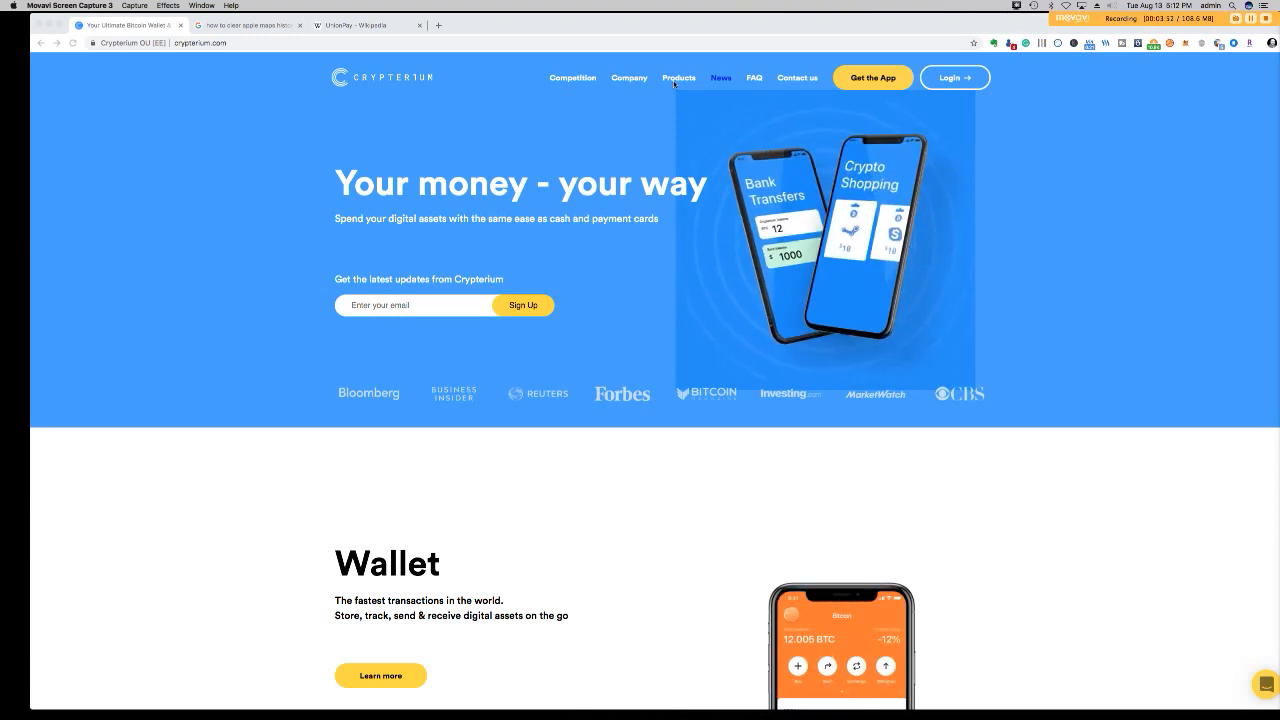
# Scroll the Crypterium homepage down past the hero banner to the Wallet and Cards sections.
pyautogui.scroll(-3)
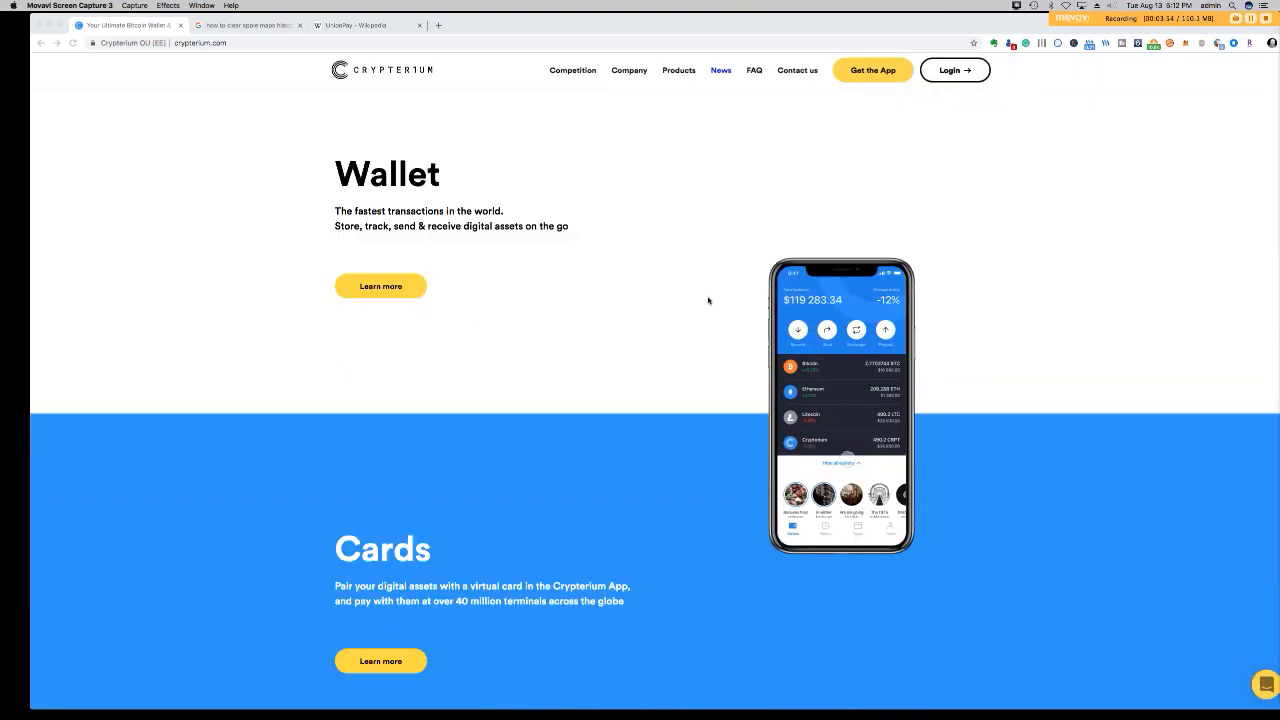
pyautogui.scroll(-3)
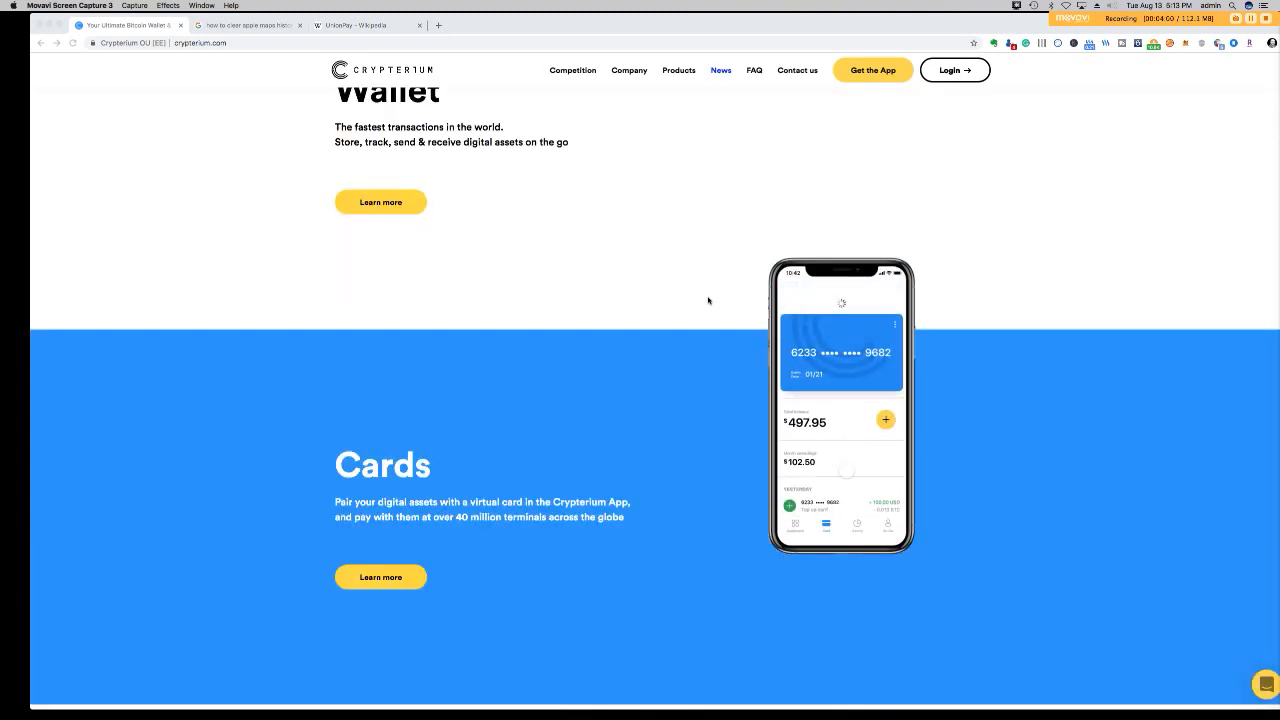
pyautogui.scroll(3)
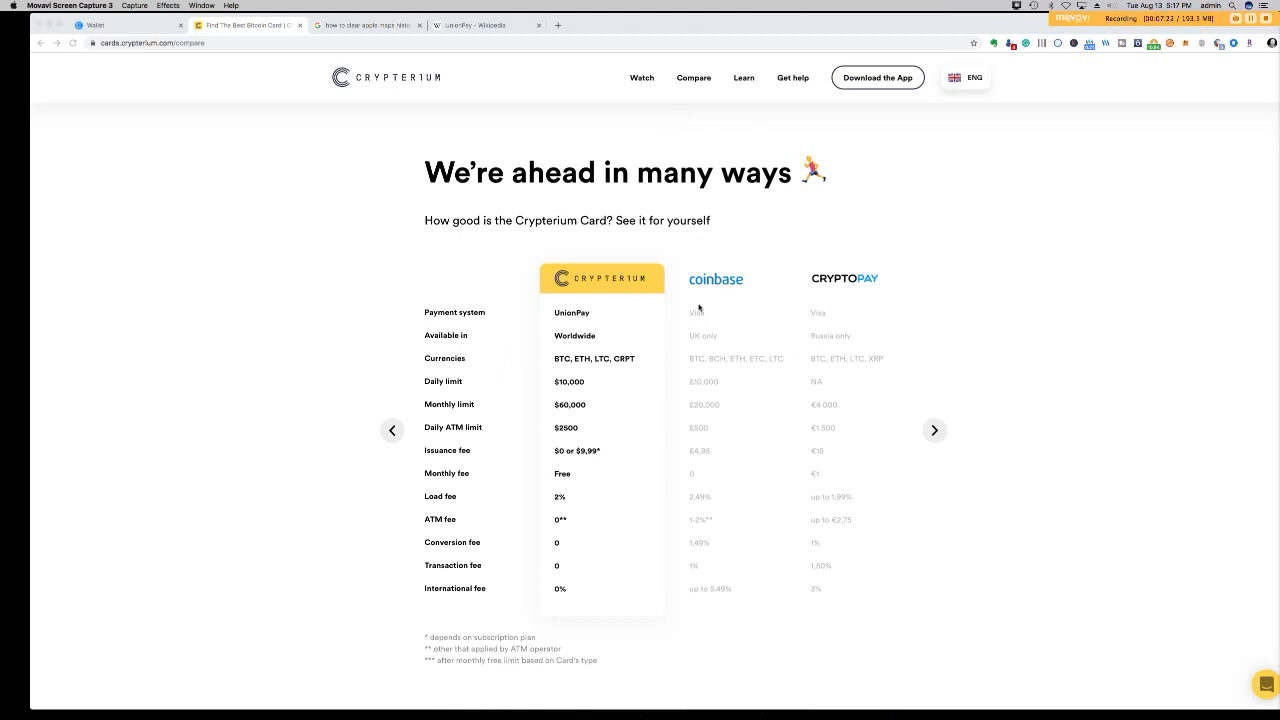
pyautogui.moveTo(948, 449)
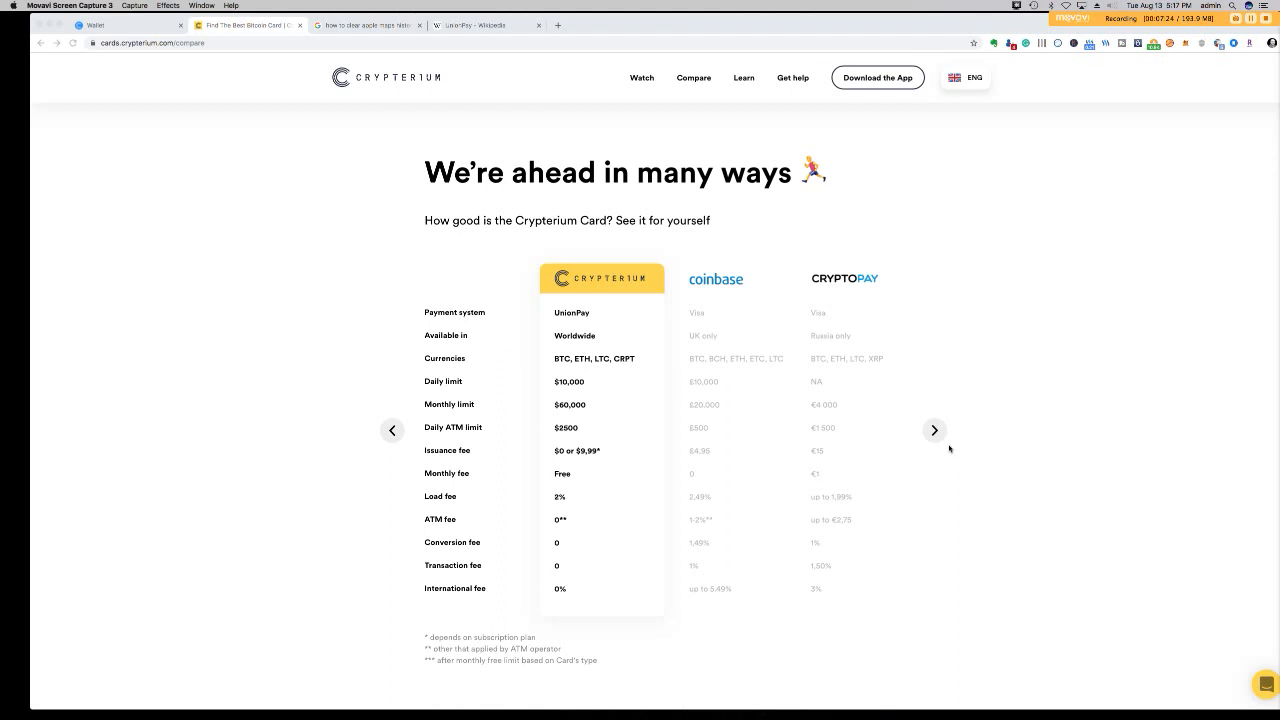
pyautogui.moveTo(941, 433)
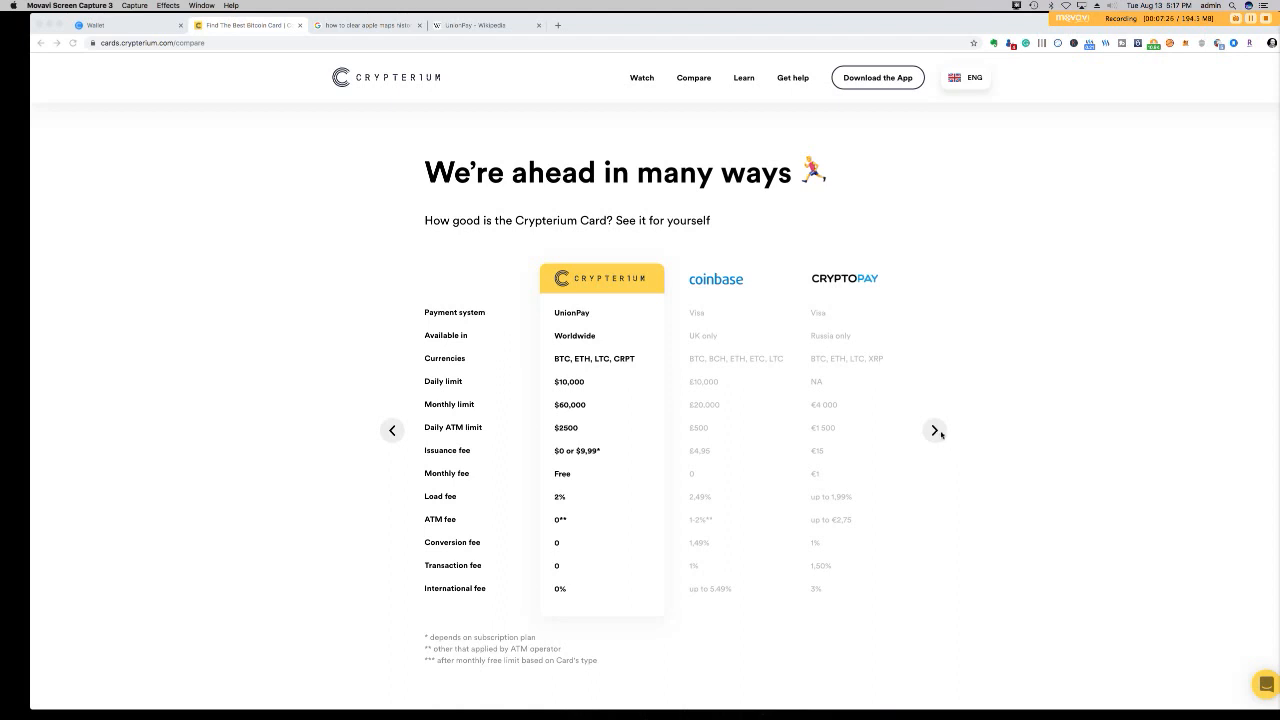
pyautogui.moveTo(915, 447)
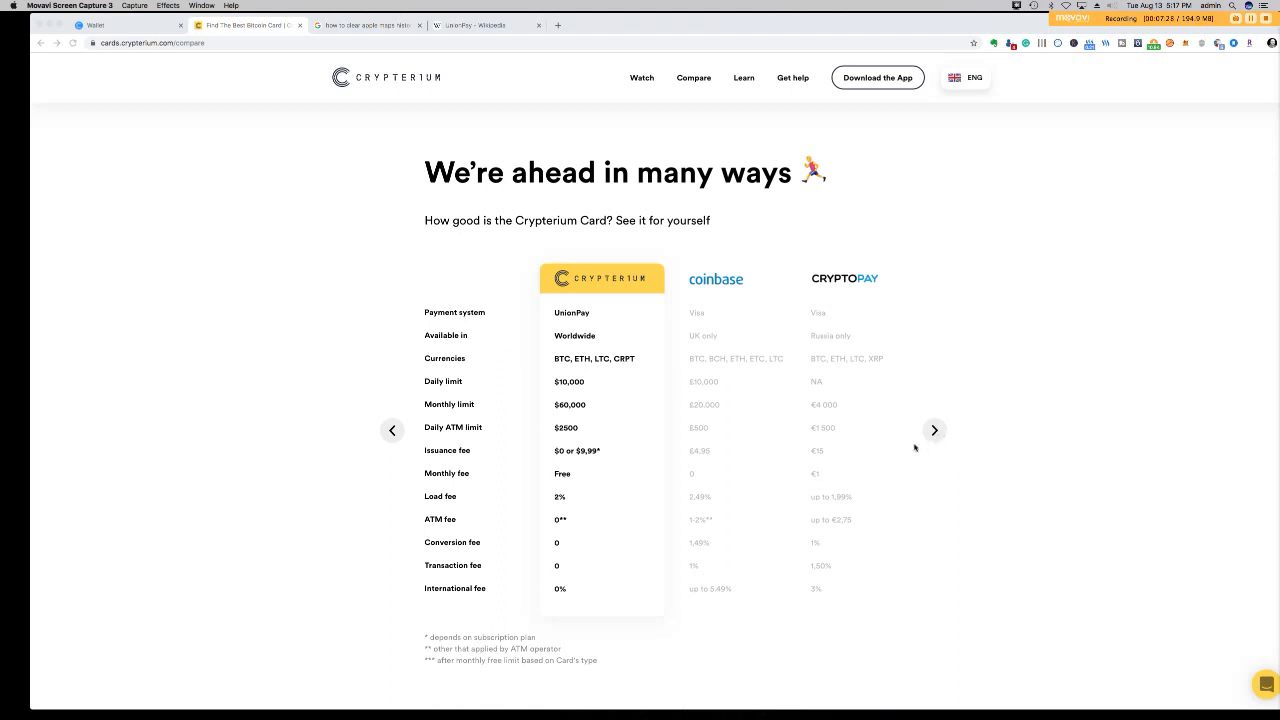
pyautogui.moveTo(242, 245)
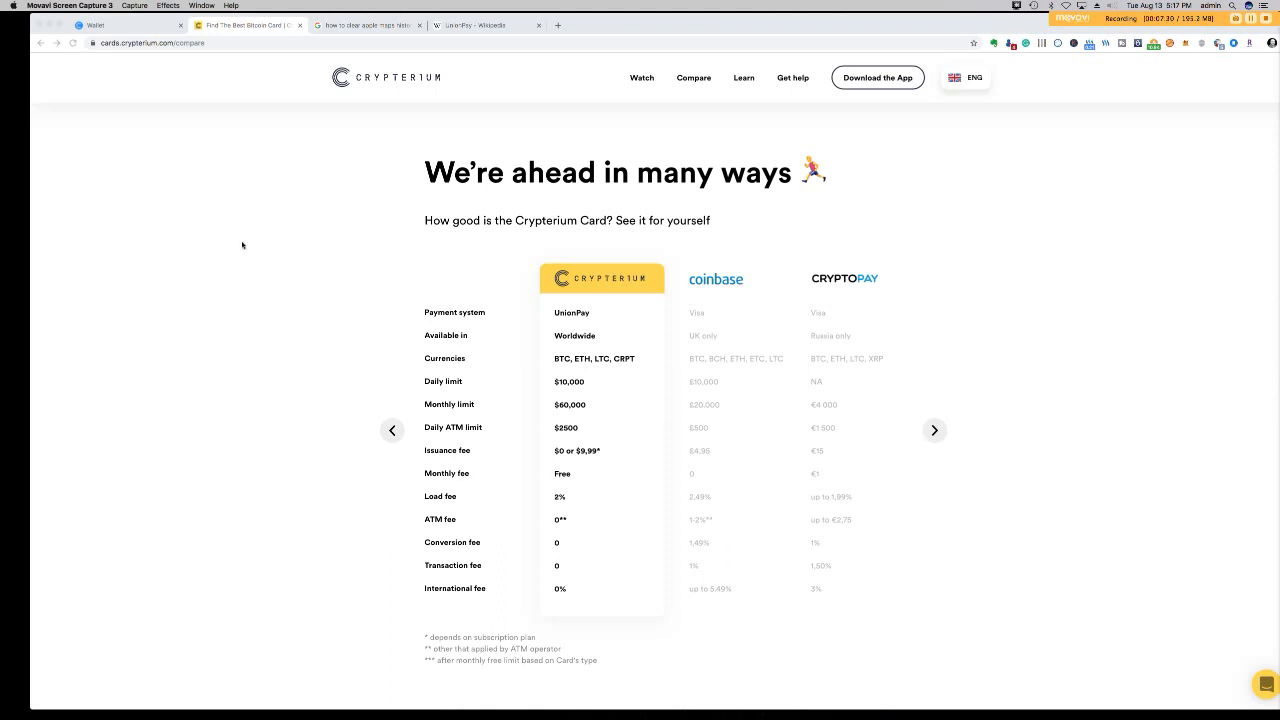
pyautogui.moveTo(577, 420)
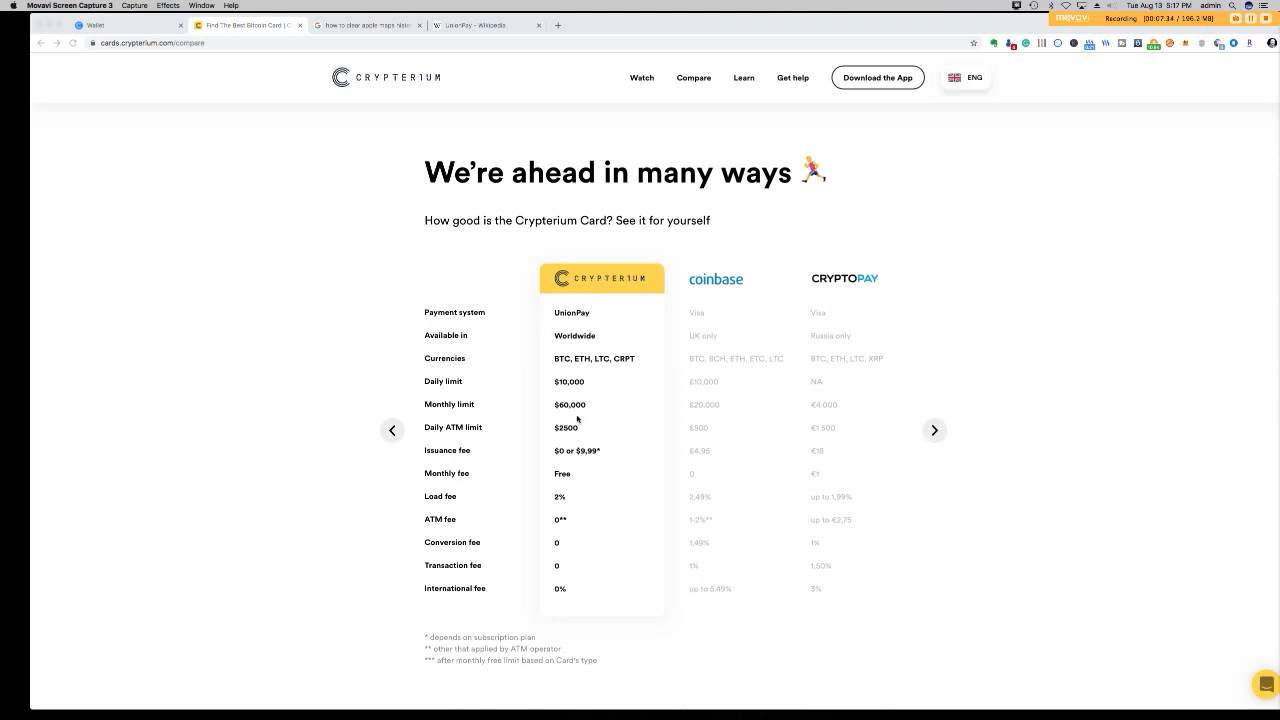
pyautogui.moveTo(830, 470)
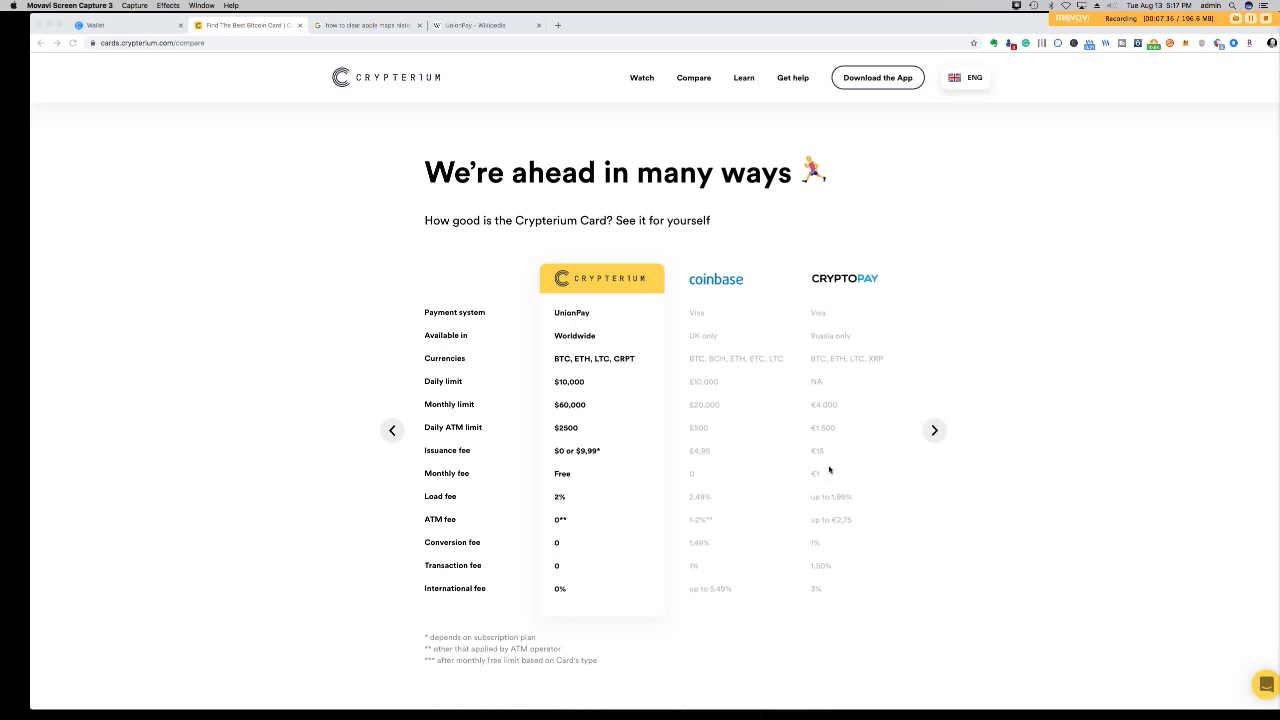
pyautogui.moveTo(927, 421)
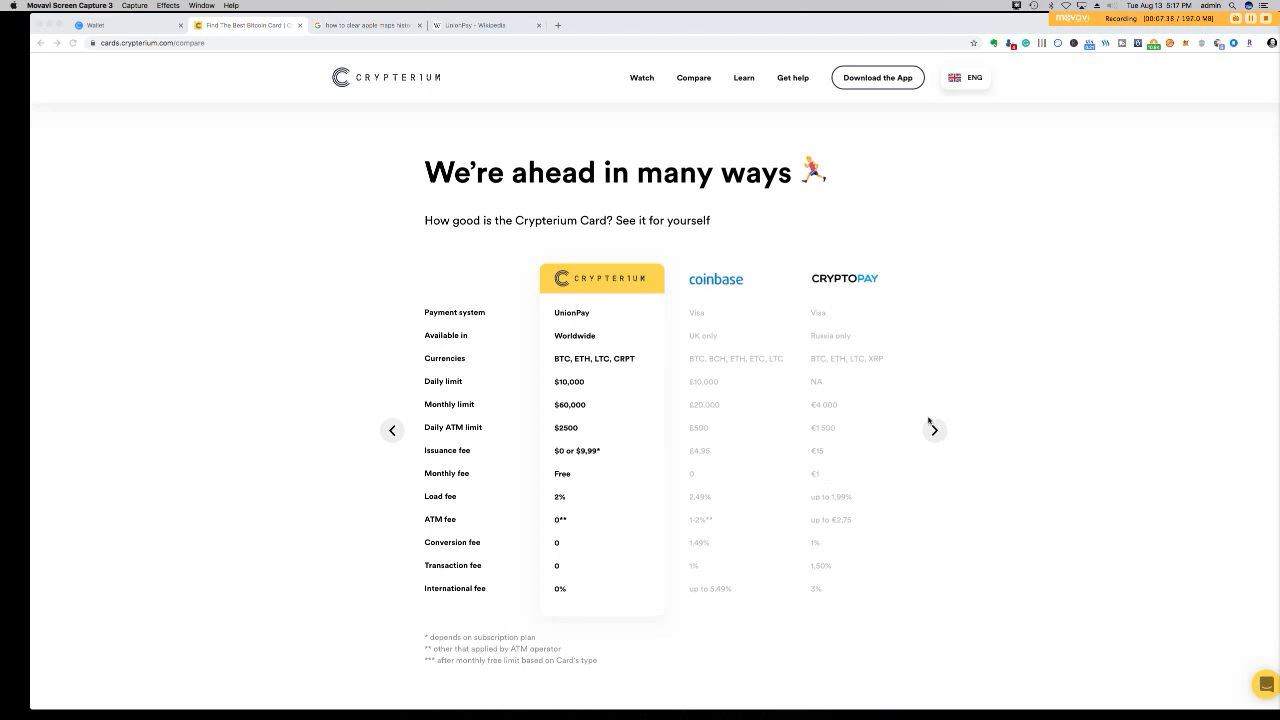
# Advance the comparison table past Wirex until Crypto.com and BitPay columns replace Coinbase and CryptoPay.
pyautogui.click(934, 430)
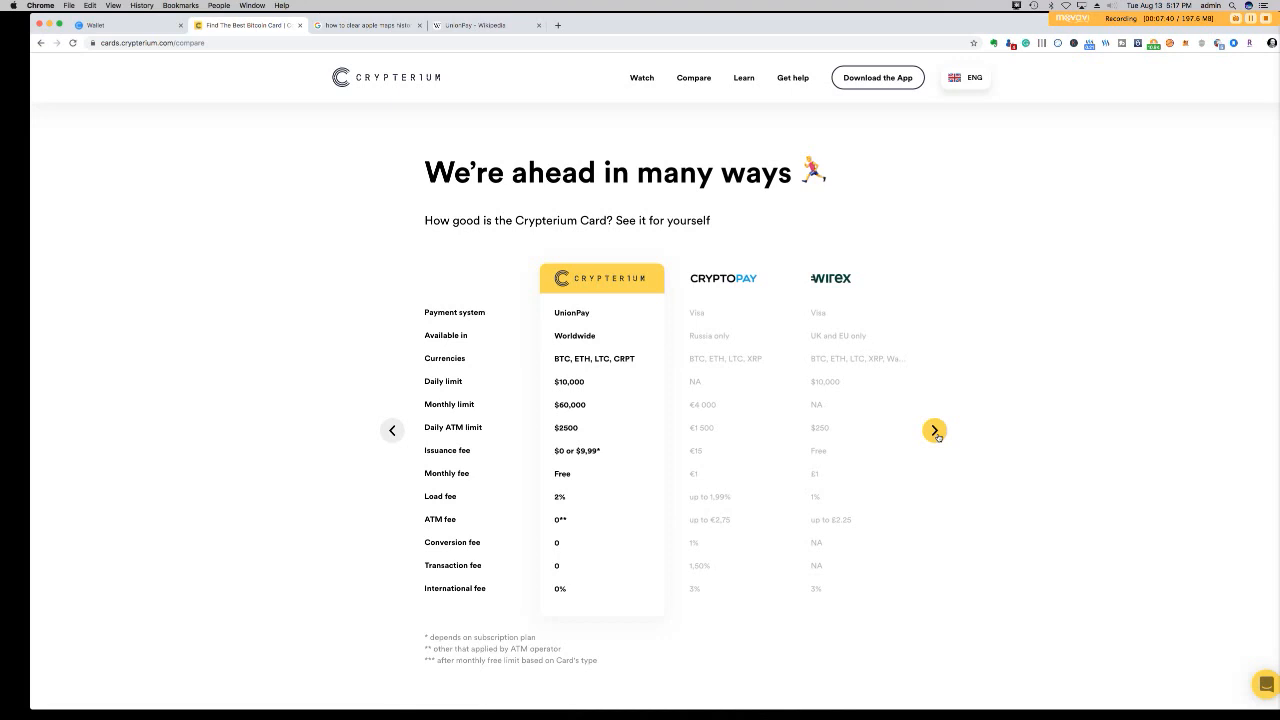
pyautogui.click(933, 431)
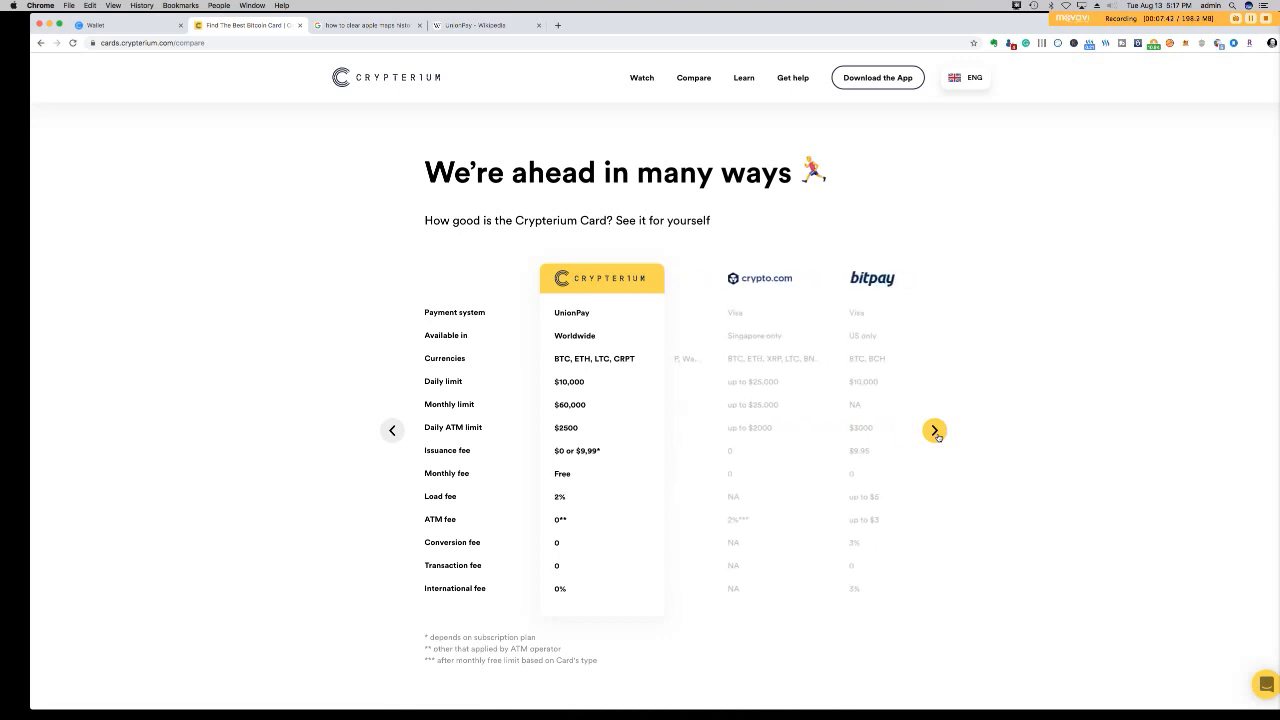
pyautogui.click(934, 430)
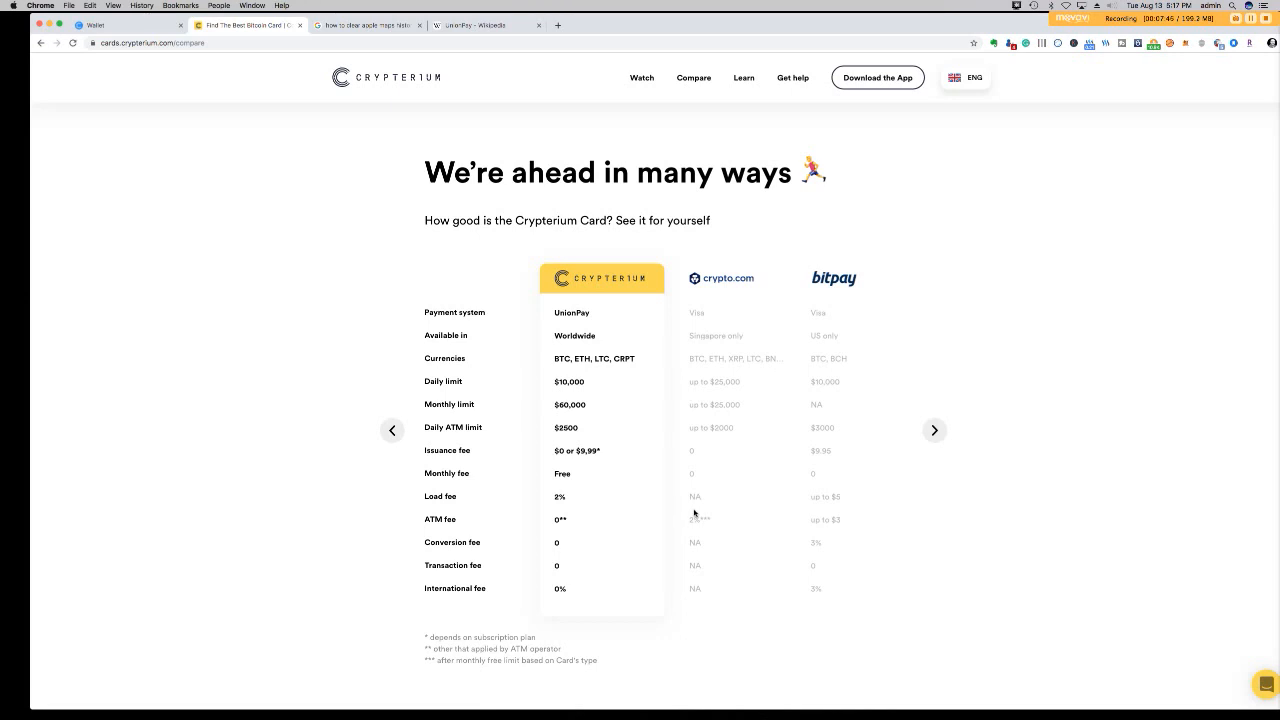
pyautogui.moveTo(598, 250)
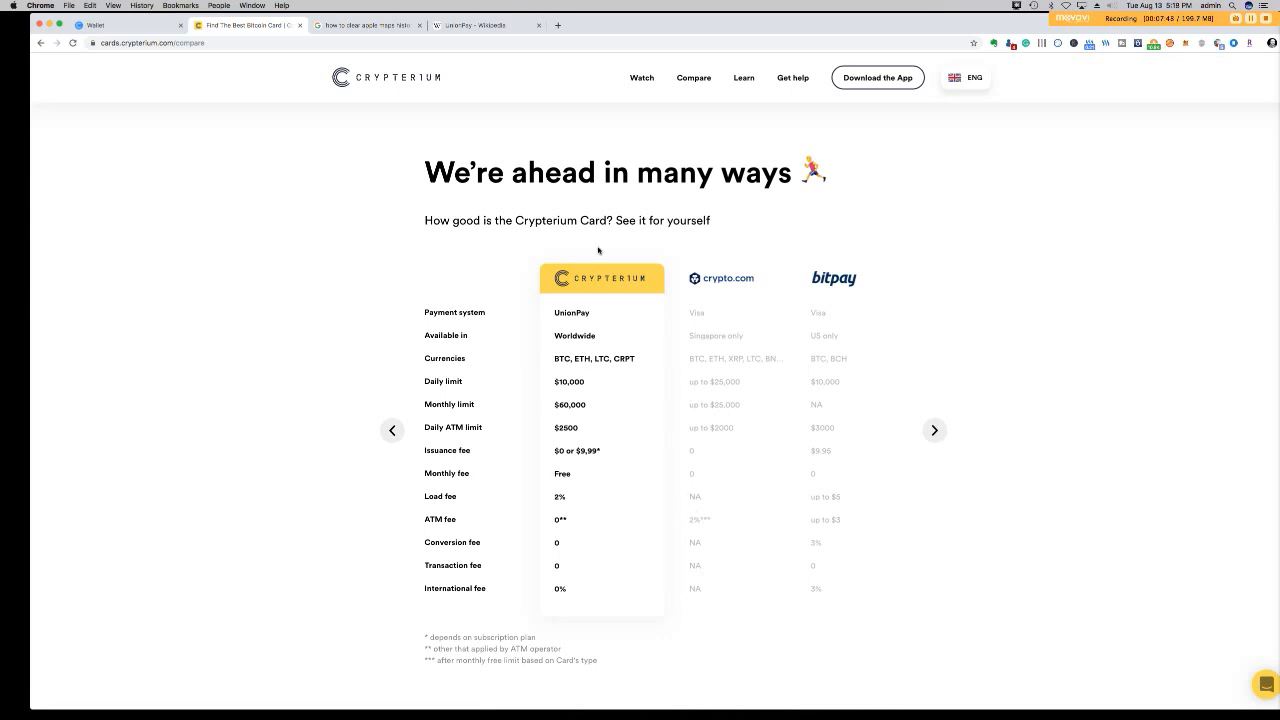
pyautogui.moveTo(733, 288)
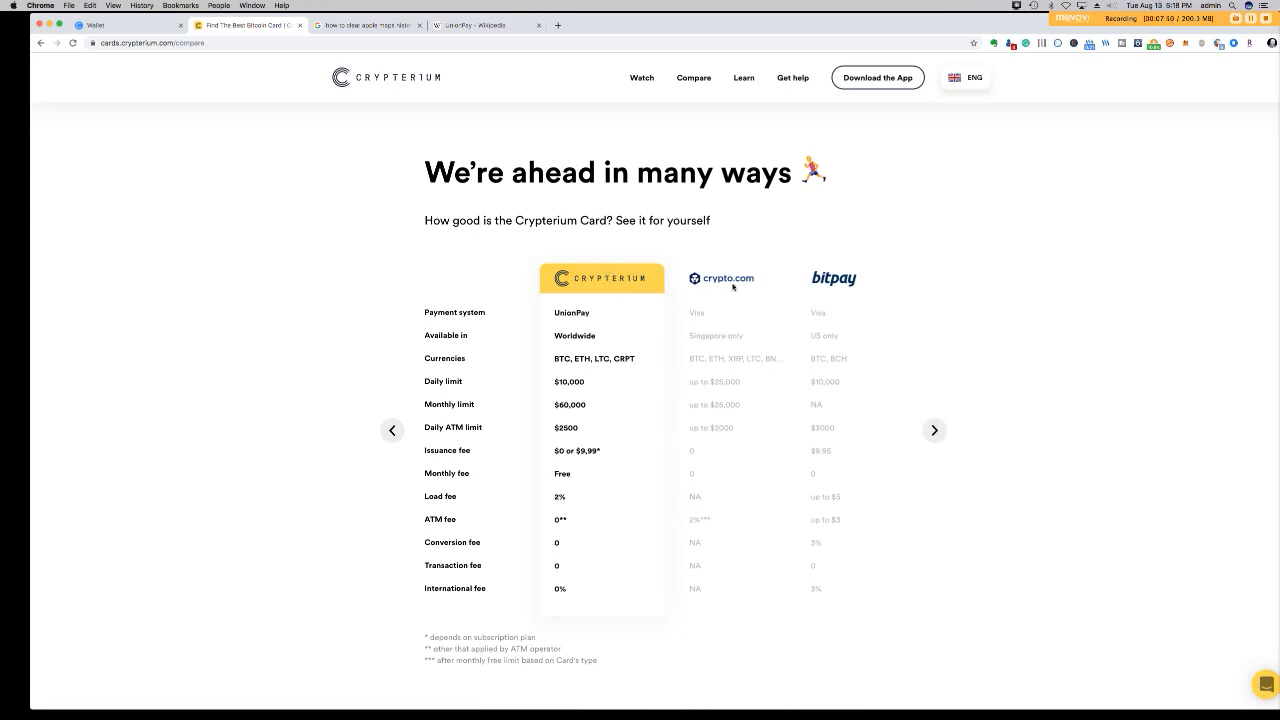
pyautogui.moveTo(738, 349)
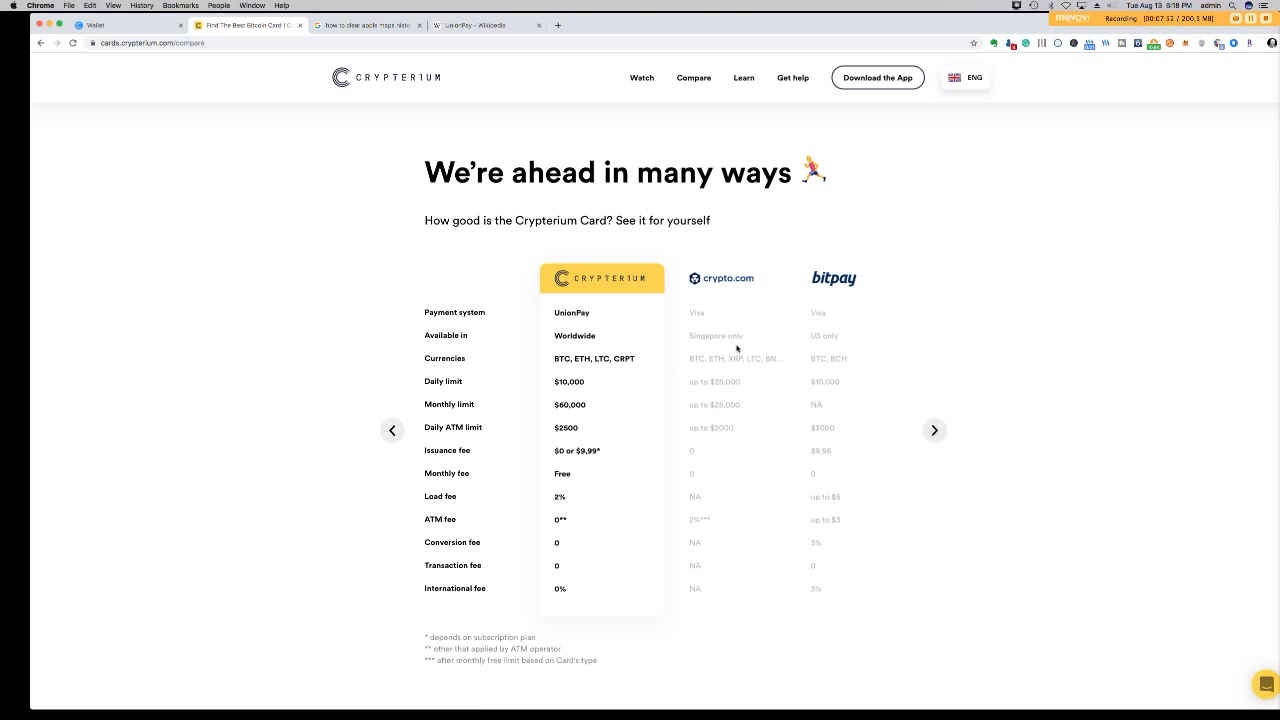
pyautogui.moveTo(783, 294)
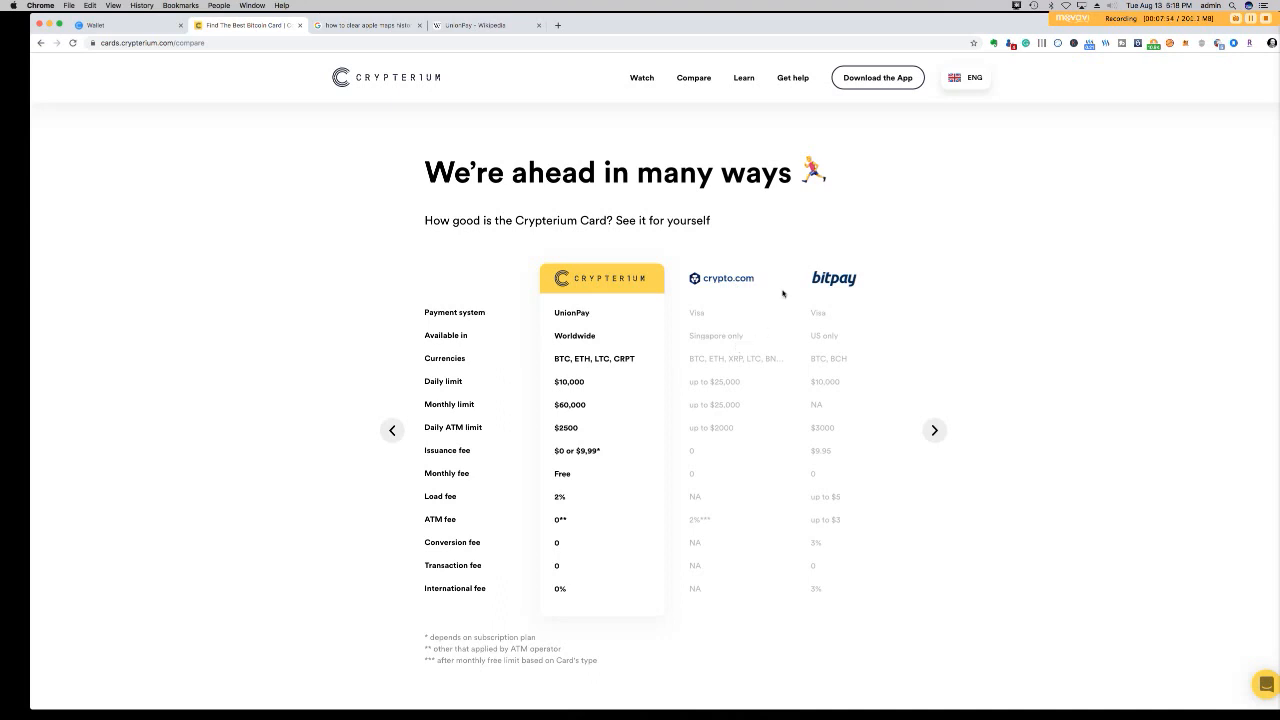
pyautogui.moveTo(823, 340)
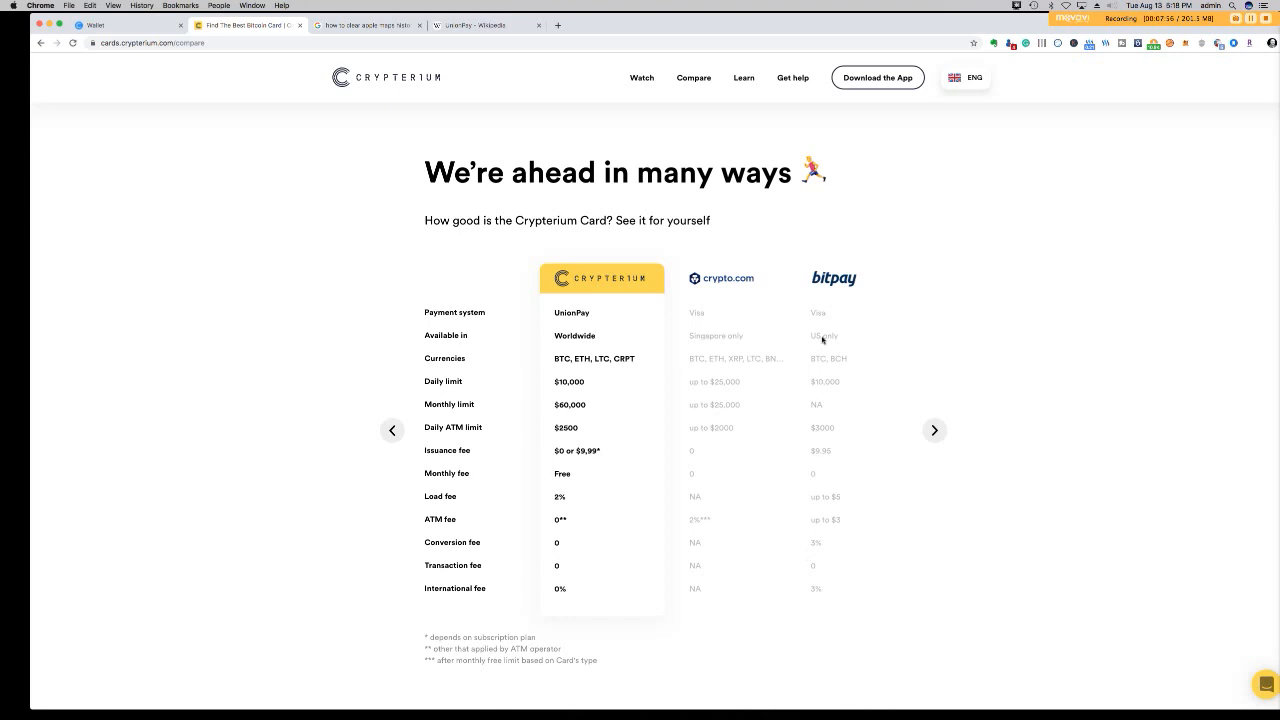
pyautogui.moveTo(640, 612)
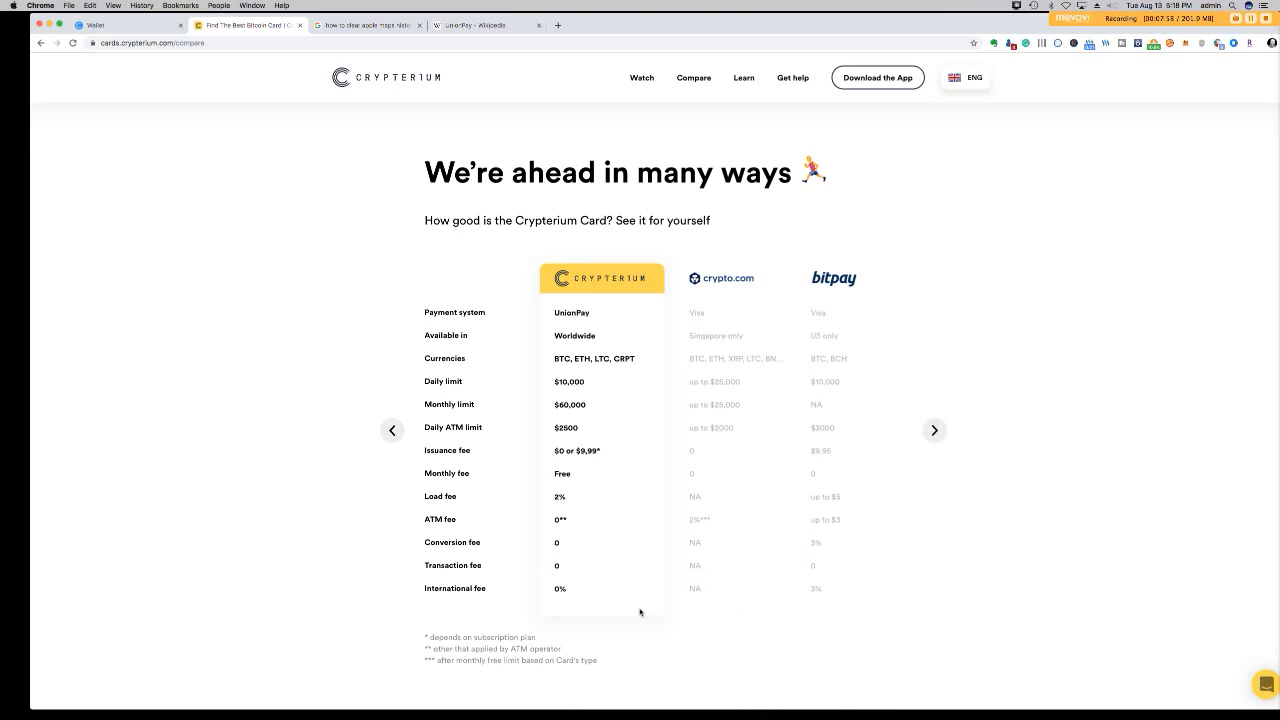
pyautogui.moveTo(543, 593)
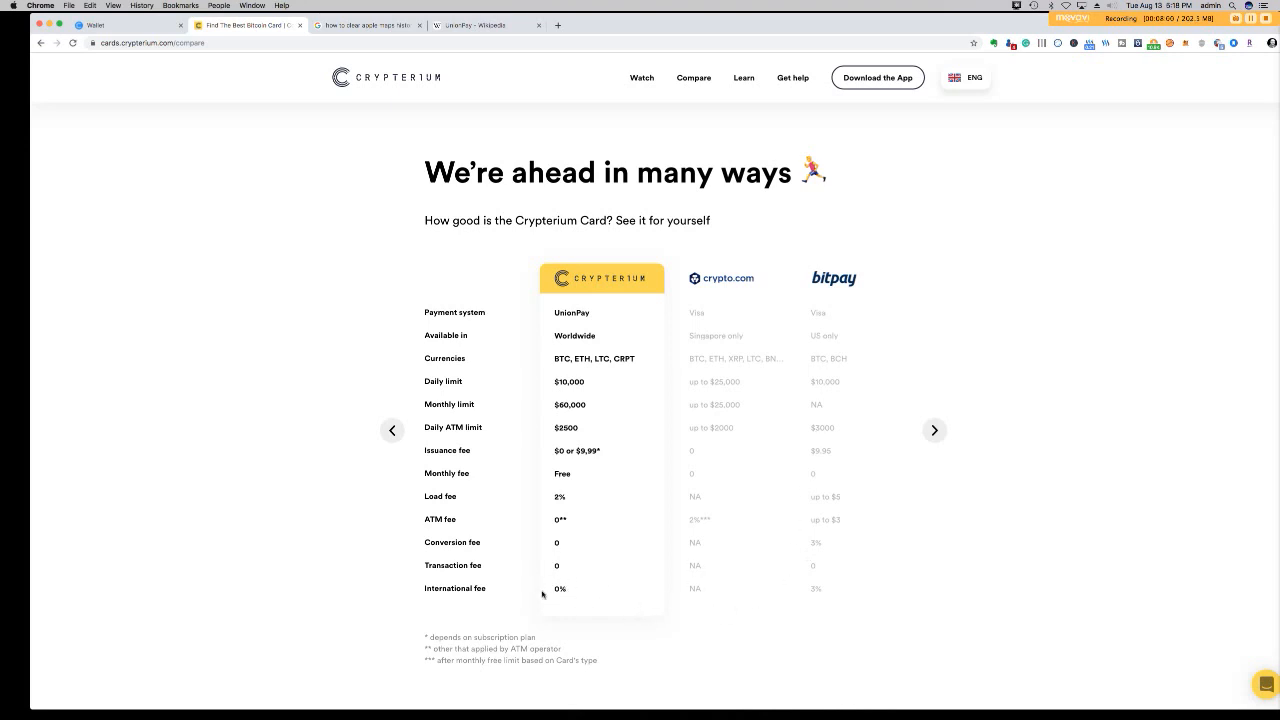
pyautogui.moveTo(561, 595)
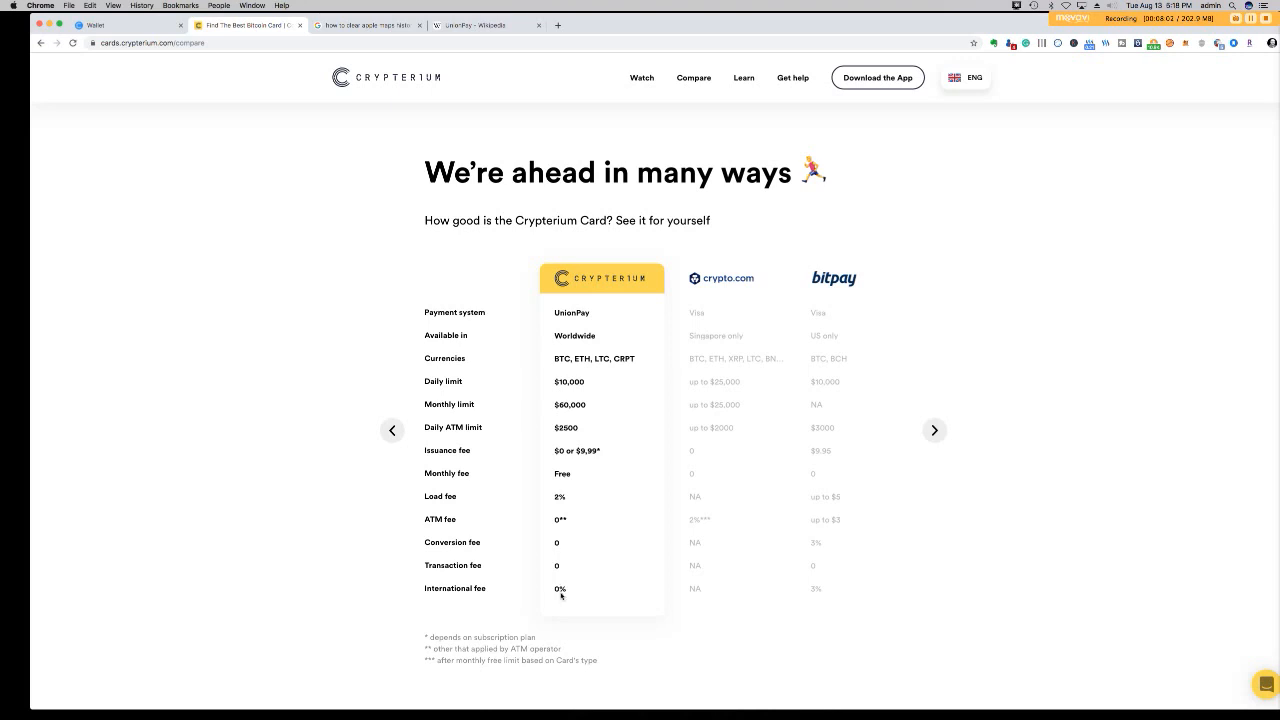
pyautogui.moveTo(908, 561)
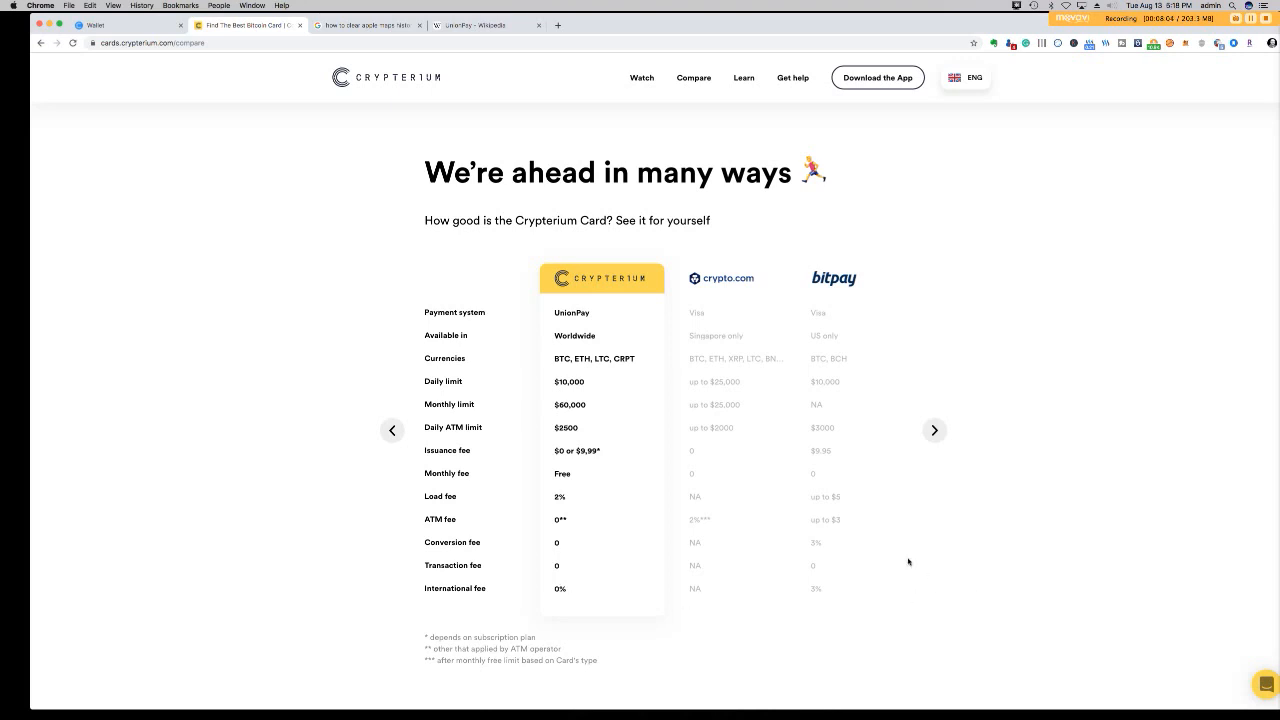
pyautogui.moveTo(815, 595)
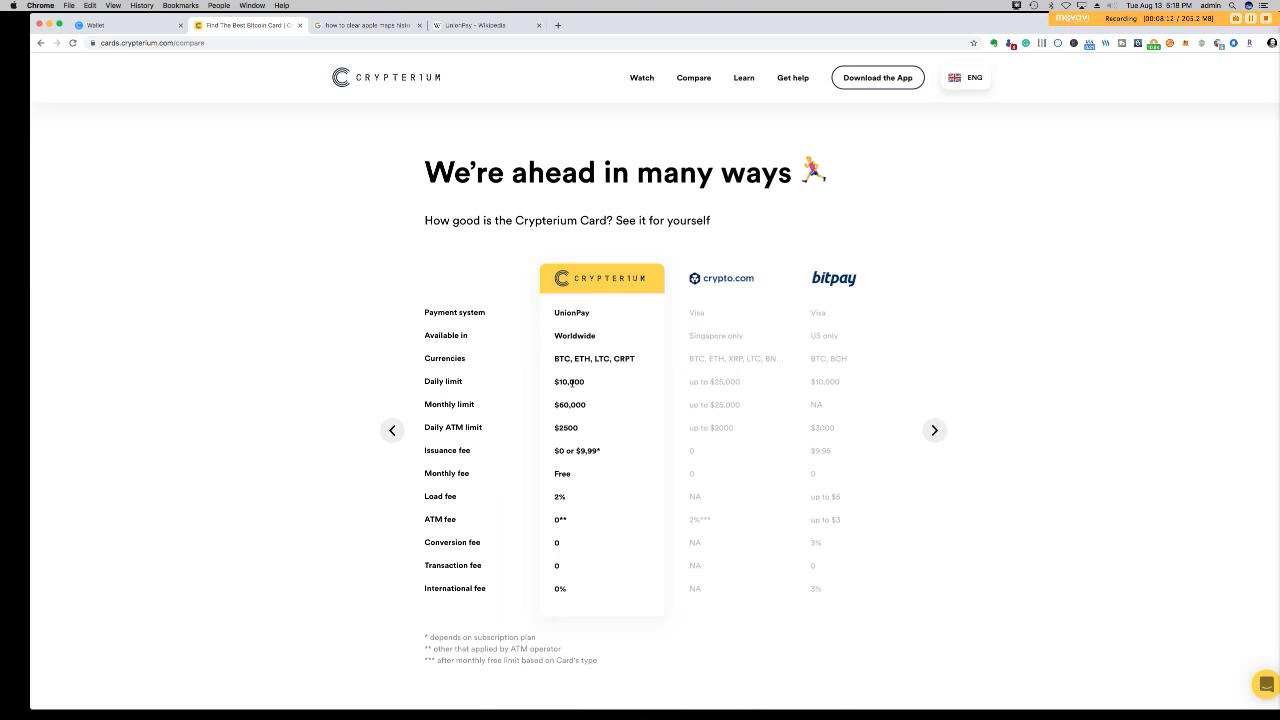
pyautogui.moveTo(730, 391)
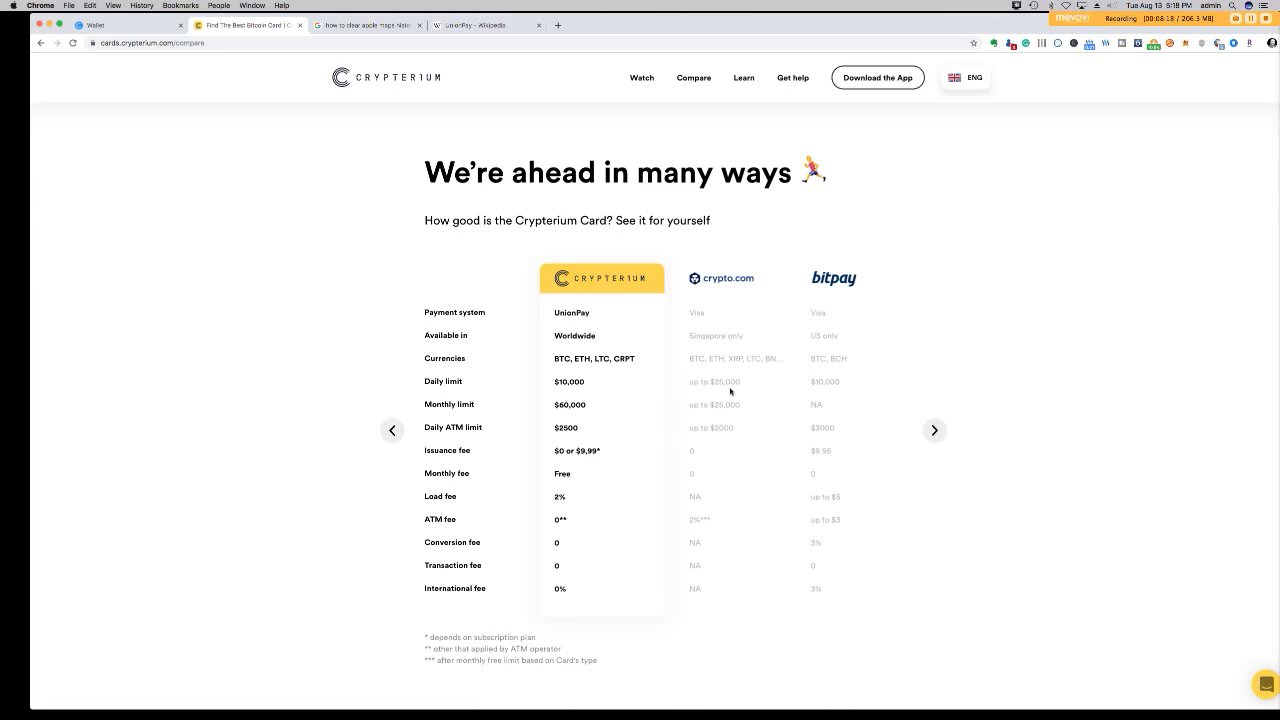
pyautogui.moveTo(830, 388)
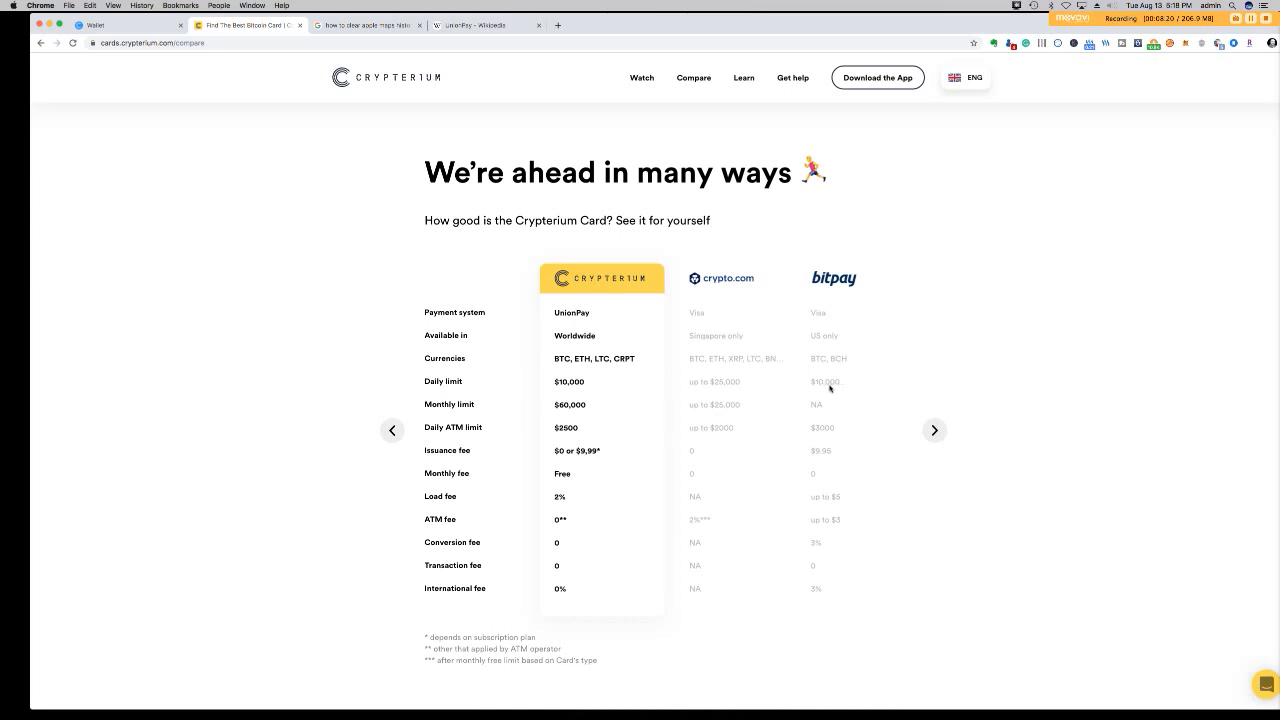
pyautogui.moveTo(611, 381)
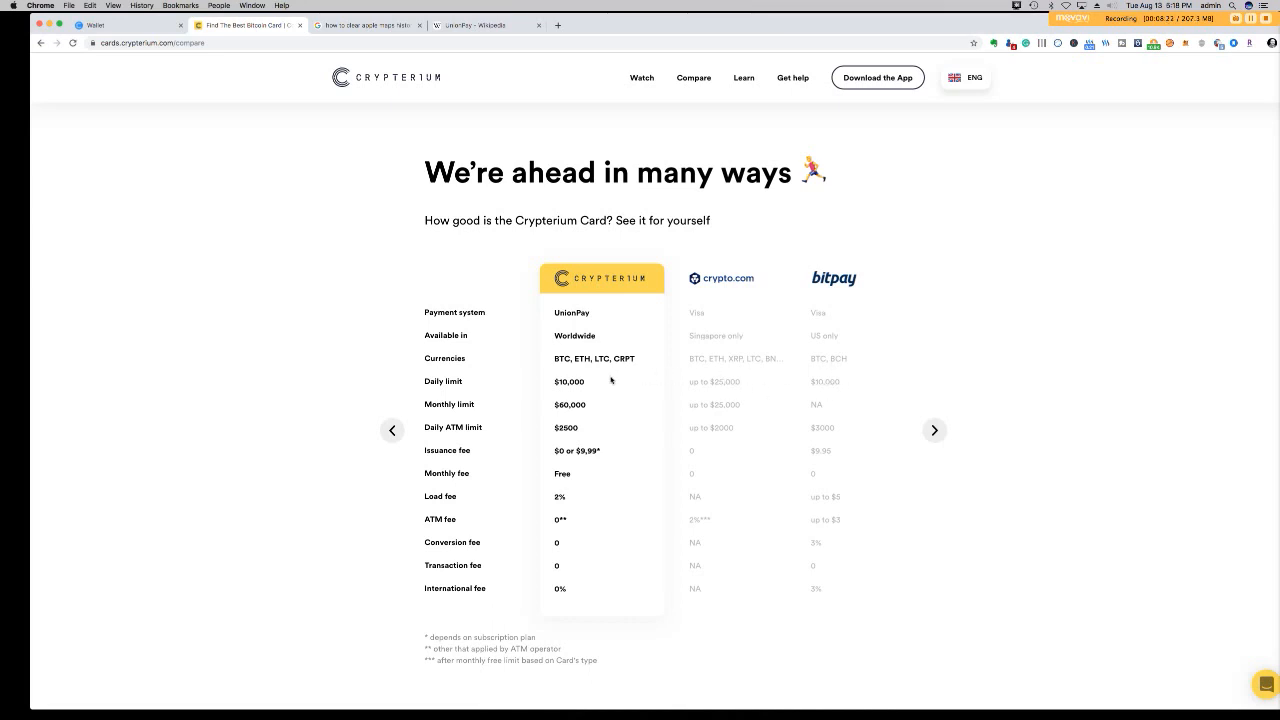
pyautogui.moveTo(577, 343)
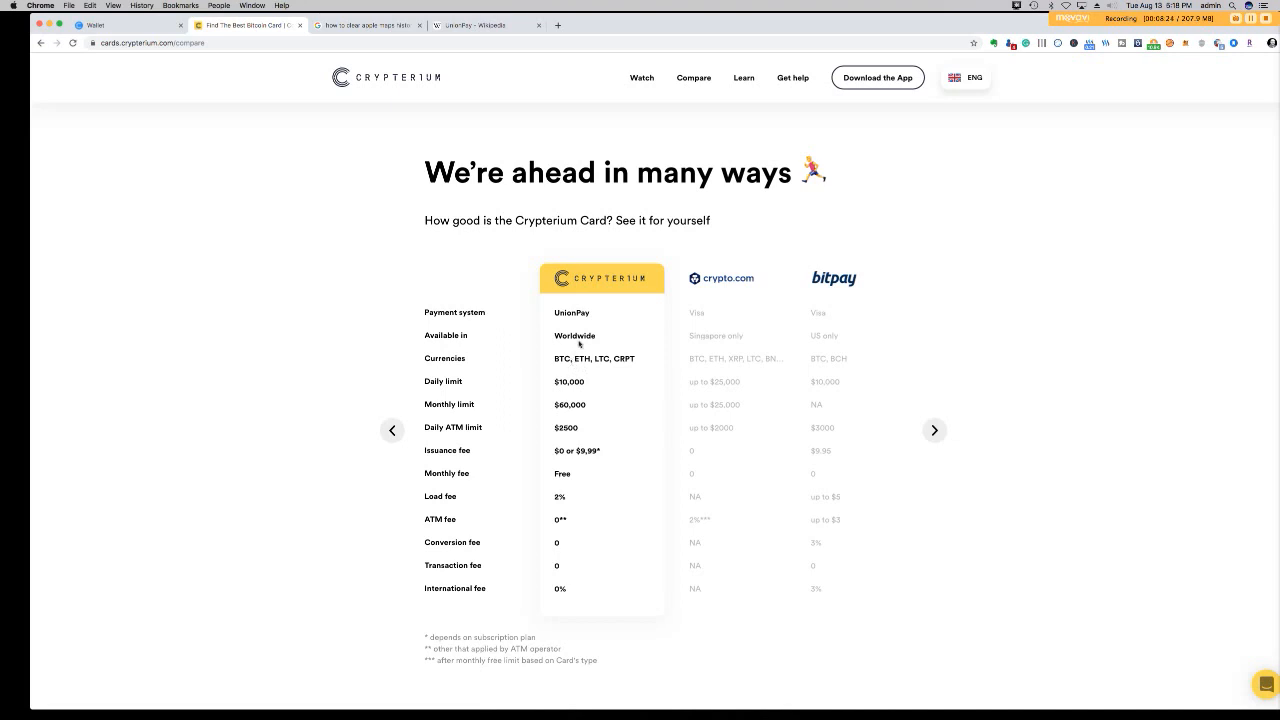
pyautogui.moveTo(685, 325)
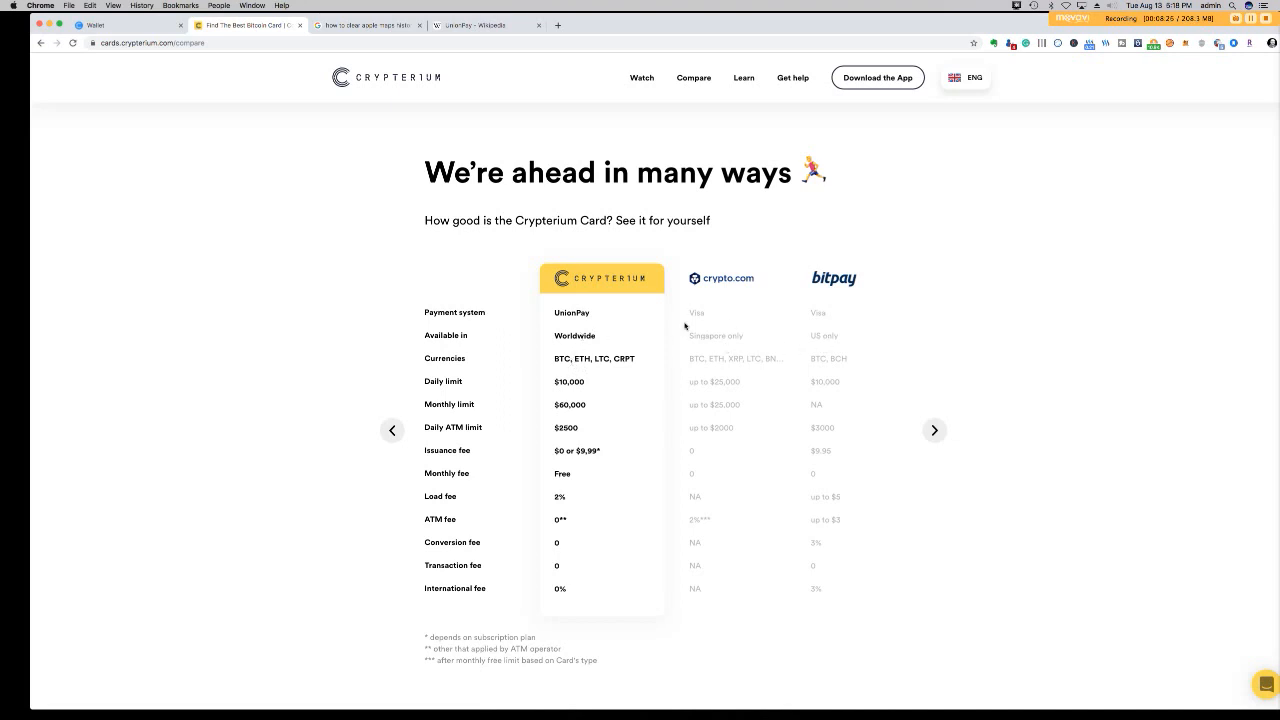
pyautogui.moveTo(696, 343)
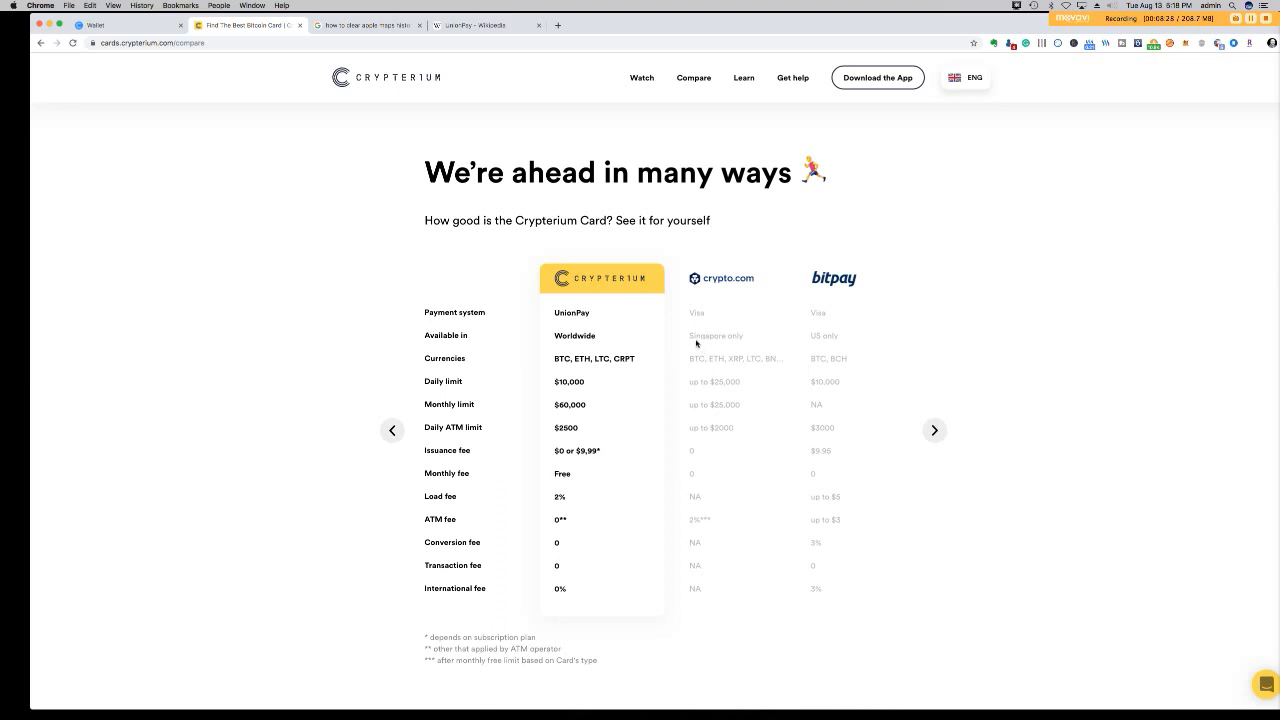
pyautogui.moveTo(718, 341)
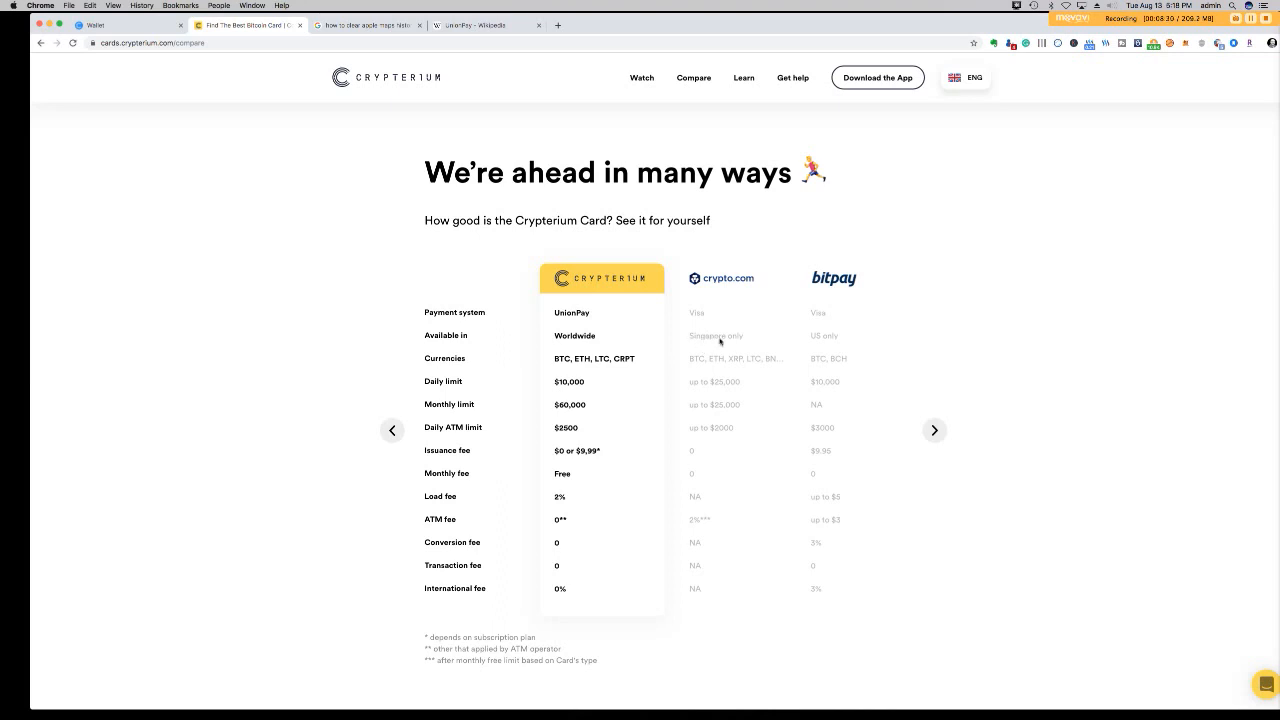
pyautogui.moveTo(715, 352)
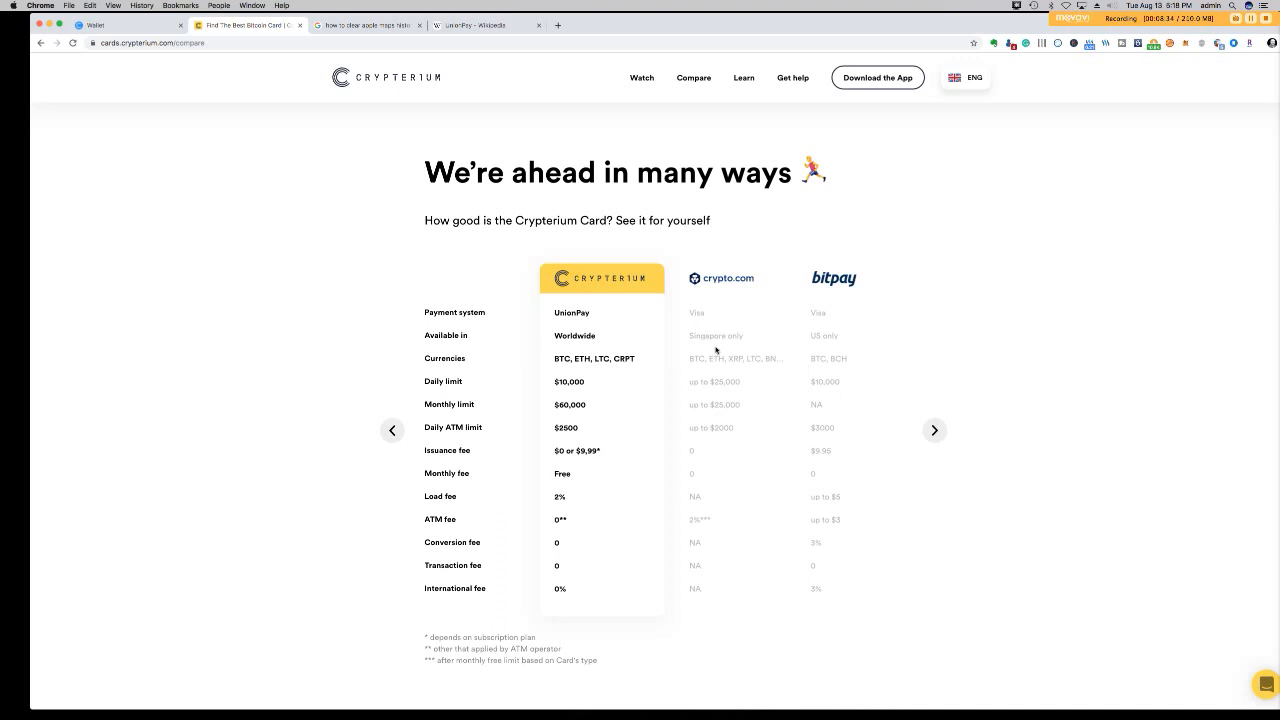
pyautogui.moveTo(705, 454)
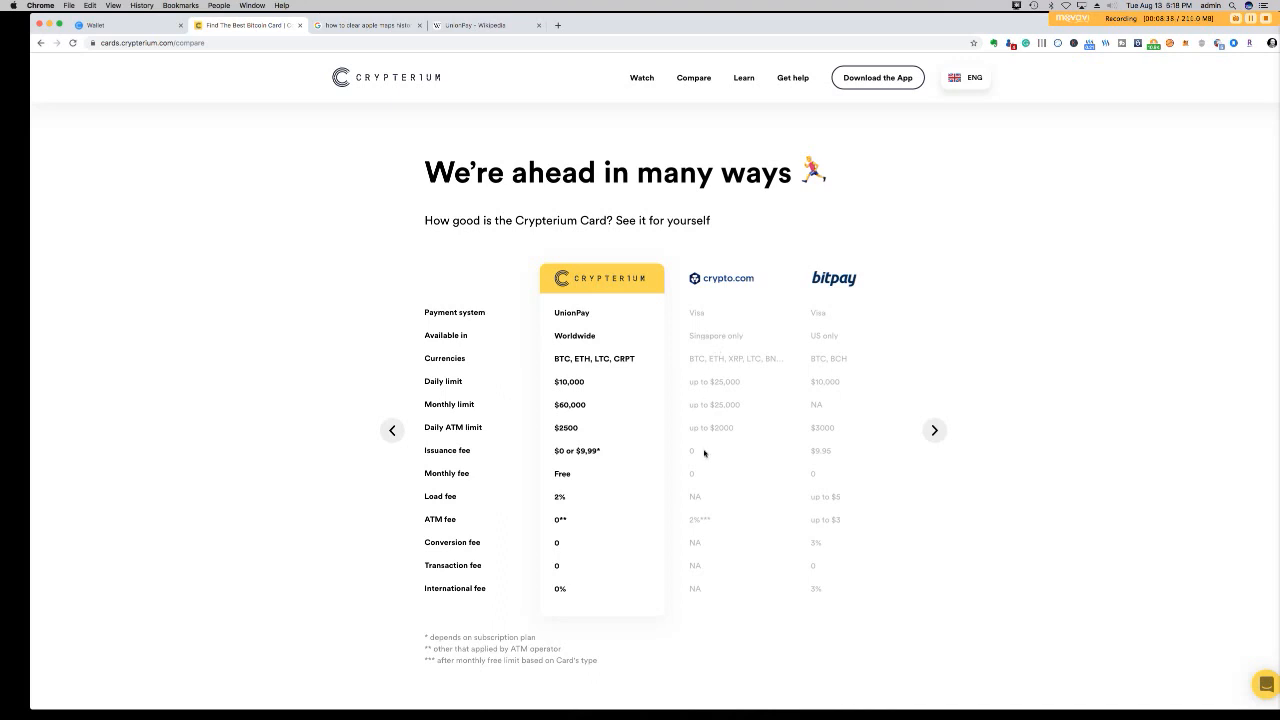
pyautogui.moveTo(176, 93)
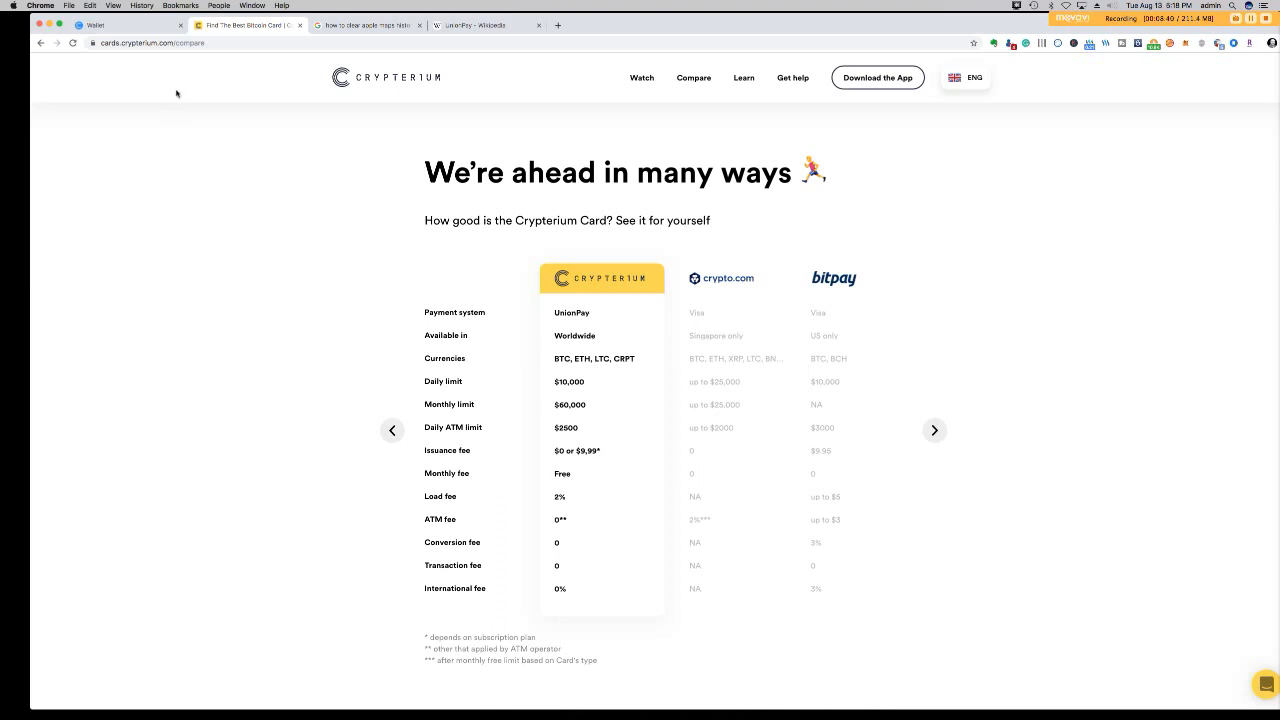
pyautogui.moveTo(347, 386)
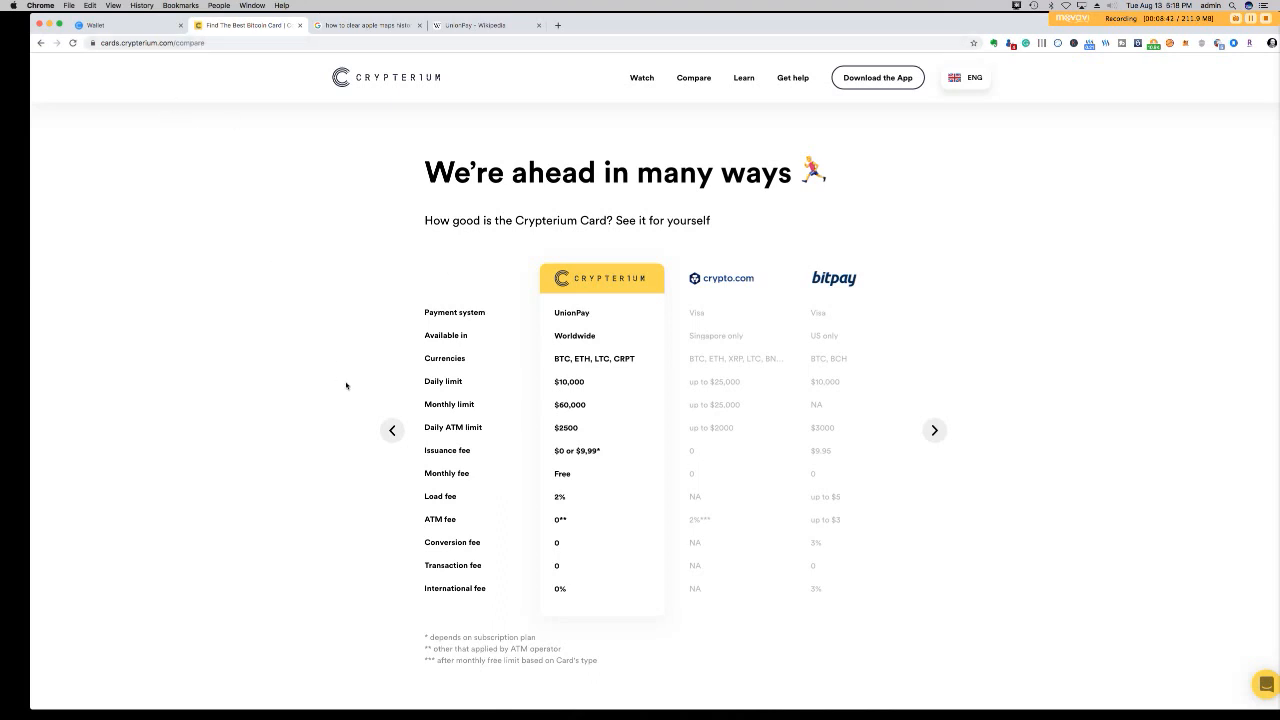
pyautogui.moveTo(652, 422)
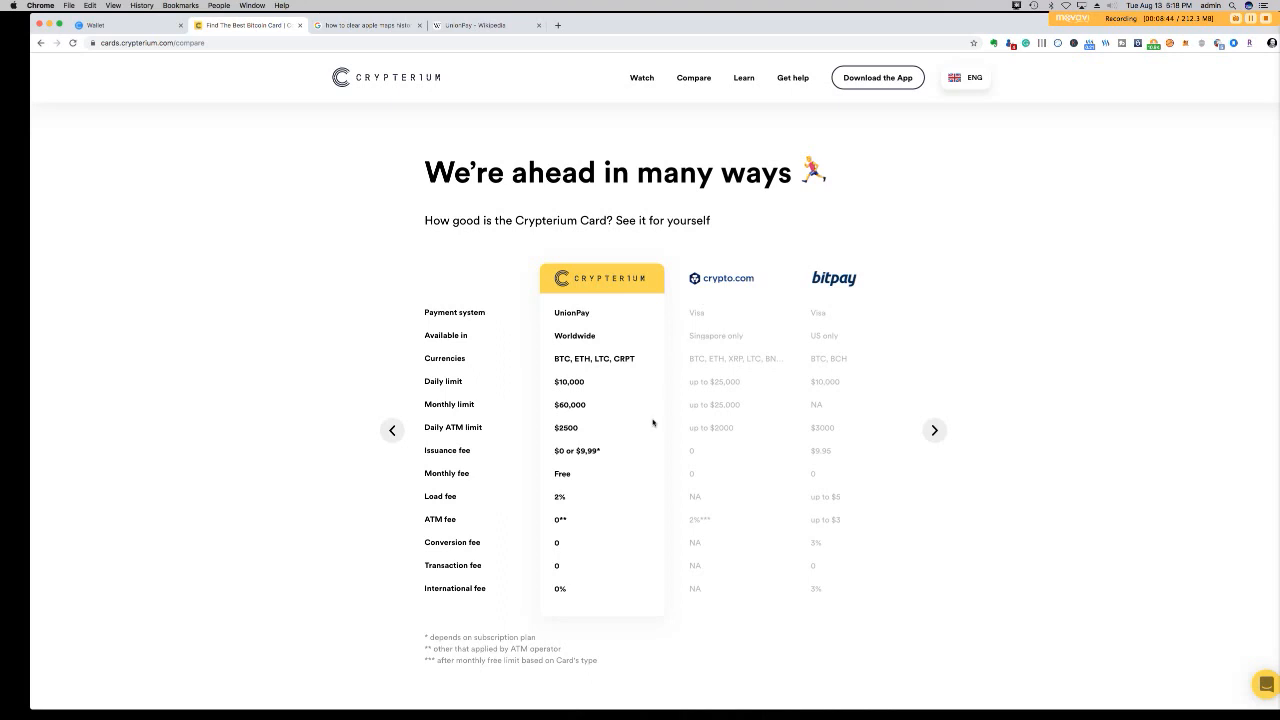
pyautogui.moveTo(638, 464)
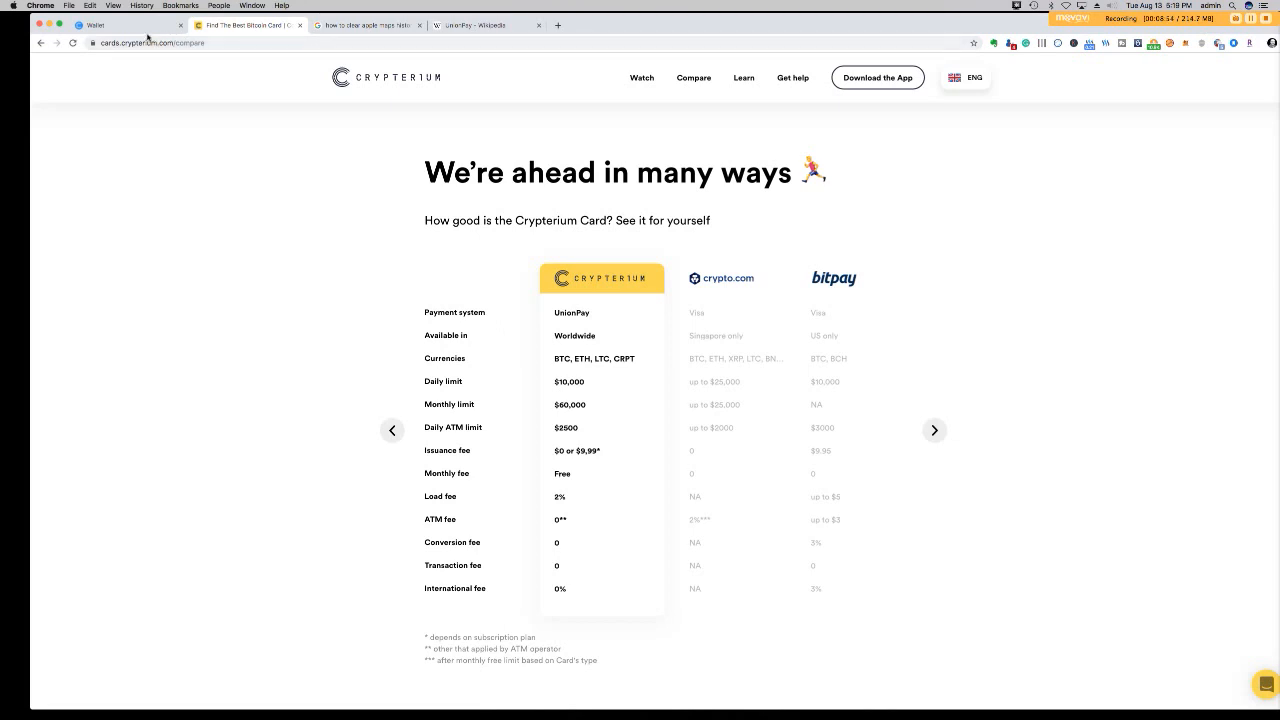
pyautogui.moveTo(565, 150)
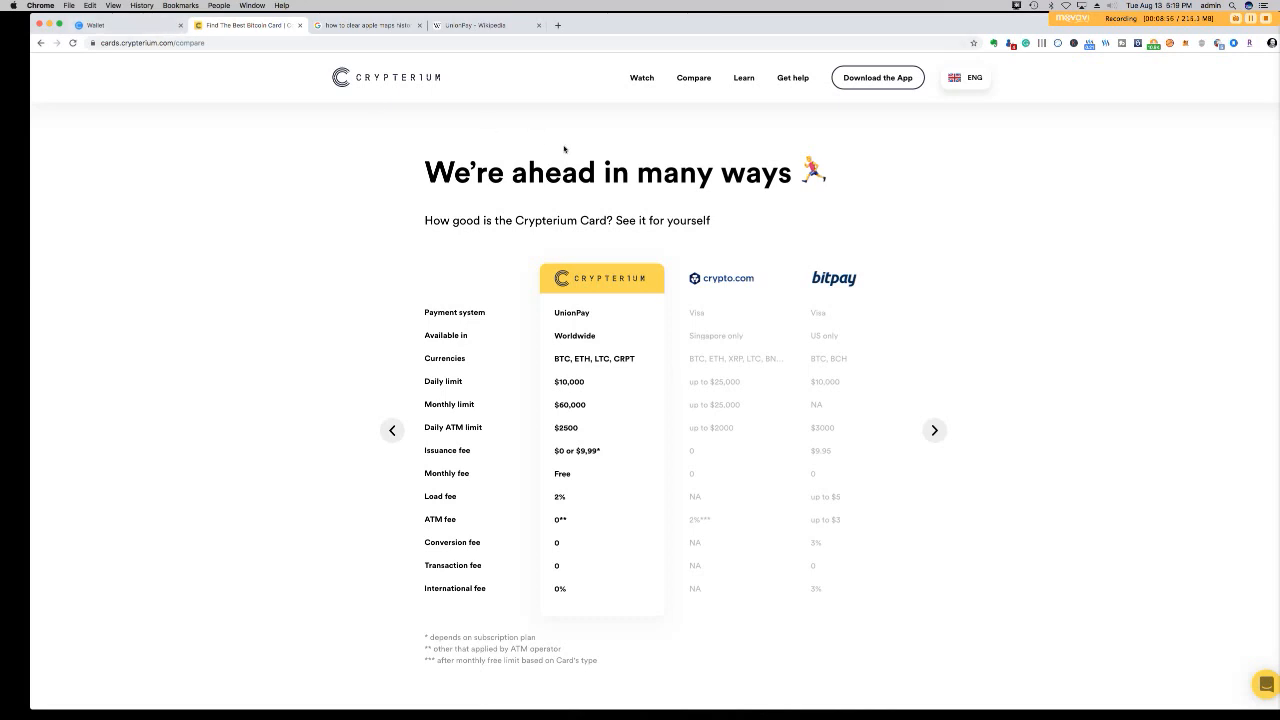